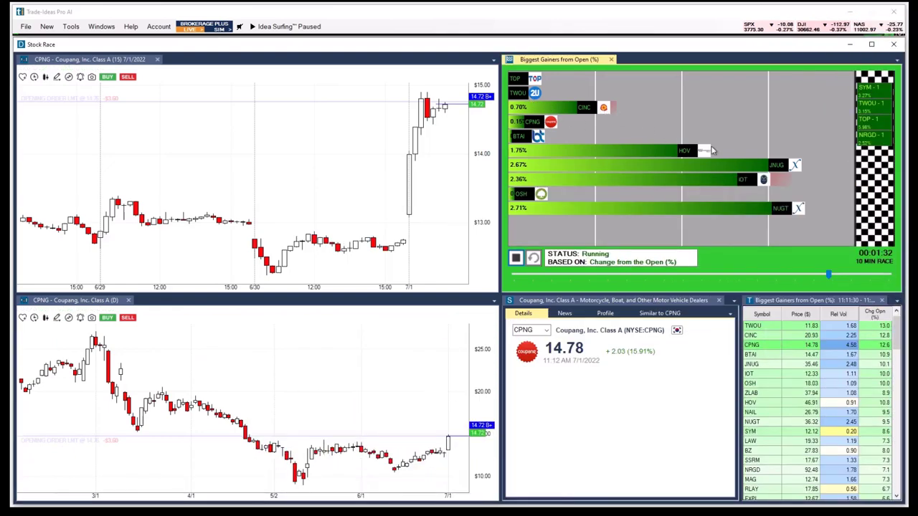
Load CINC, JNUG and then NUGT from the Stock Race into the linked charts.
click(586, 107)
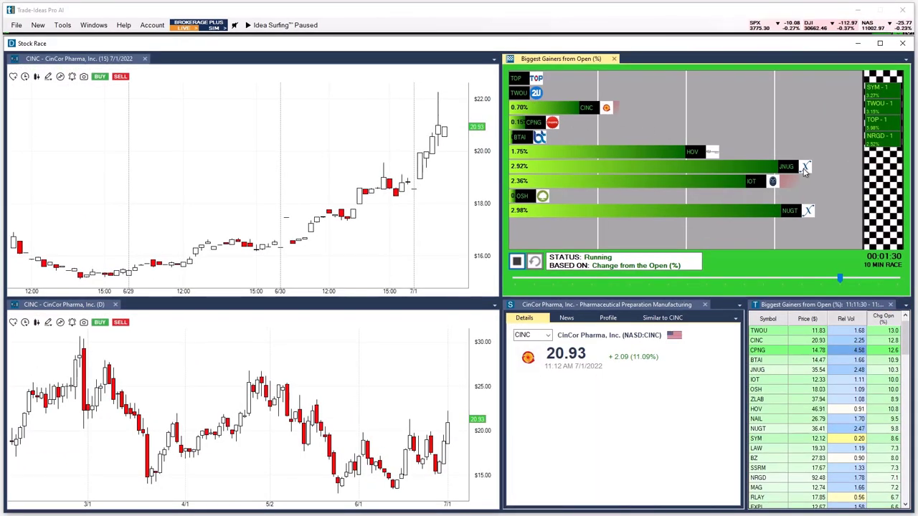
click(784, 165)
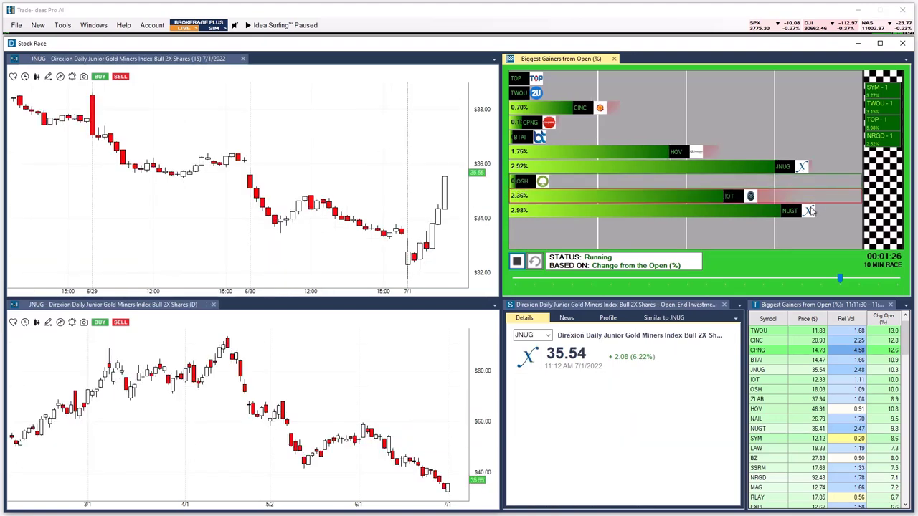
click(792, 211)
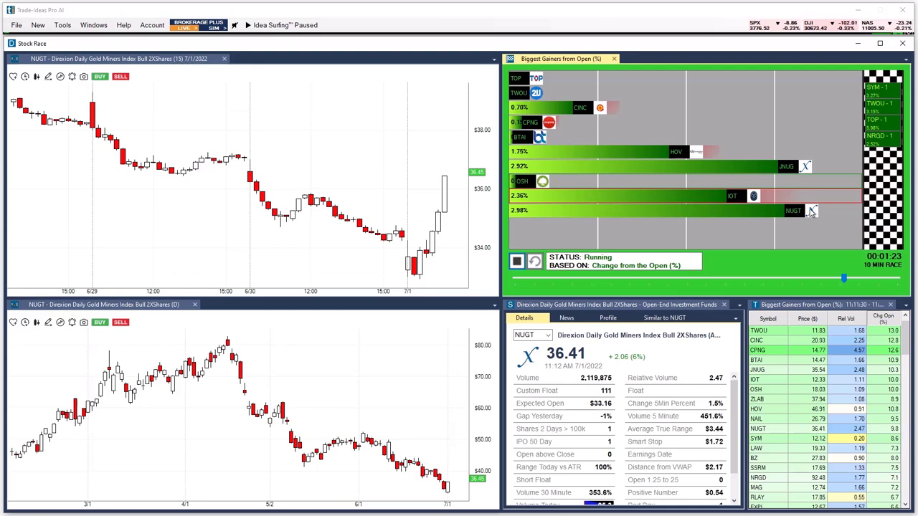
mouse_move(103, 81)
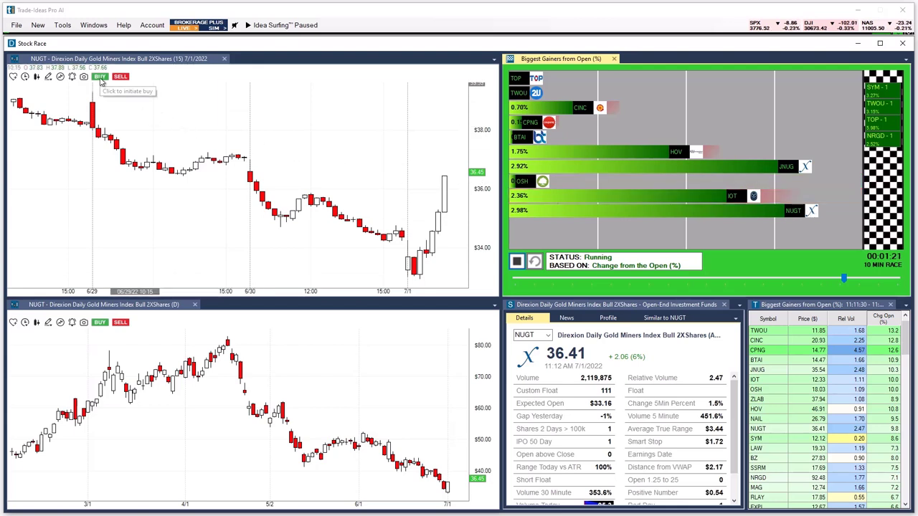
mouse_move(120, 76)
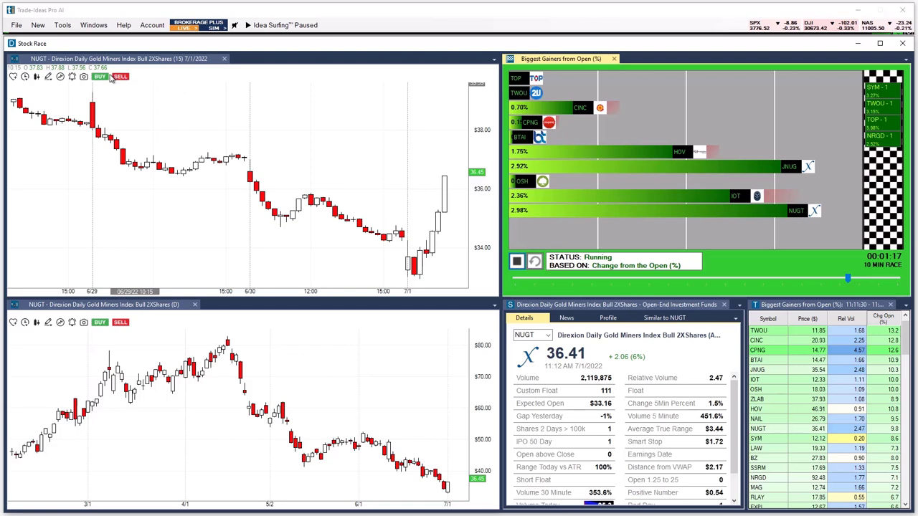
mouse_move(101, 76)
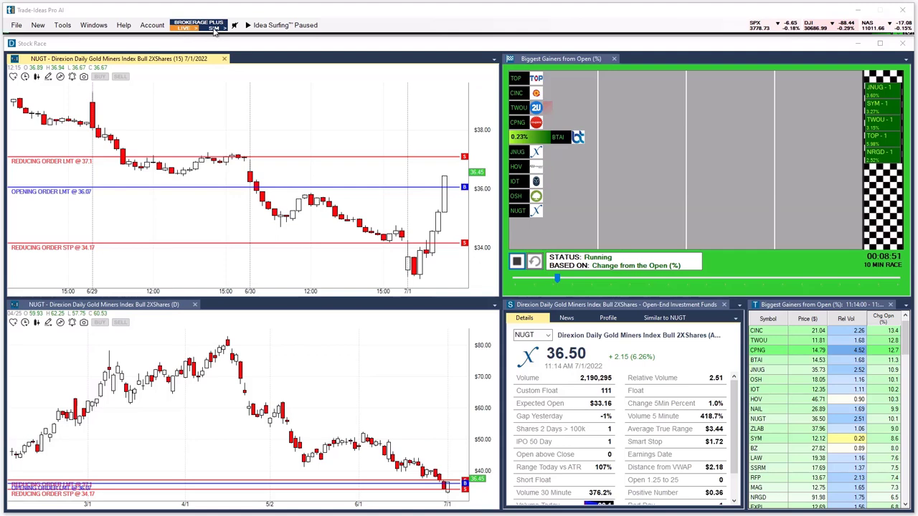
Bring up Brokerage Plus and the options for the 100 Shares at Market - Stop at Low strategy.
click(198, 22)
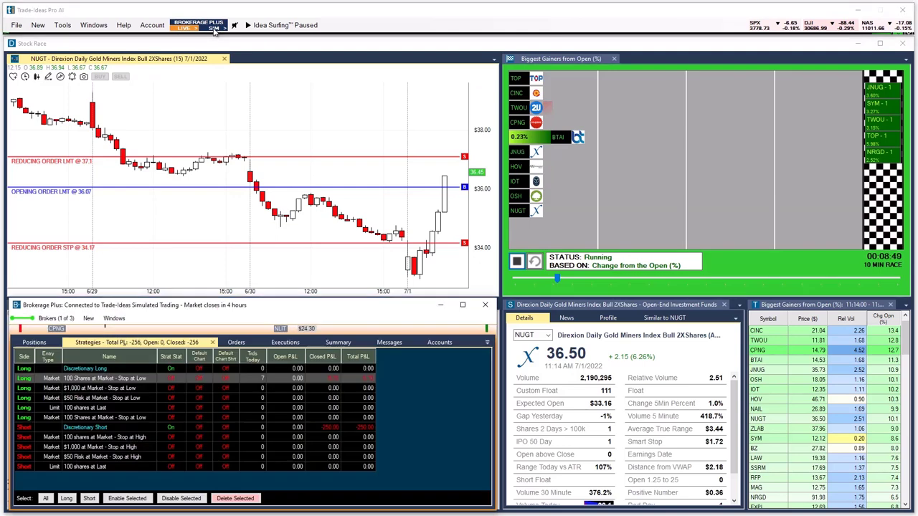
click(56, 317)
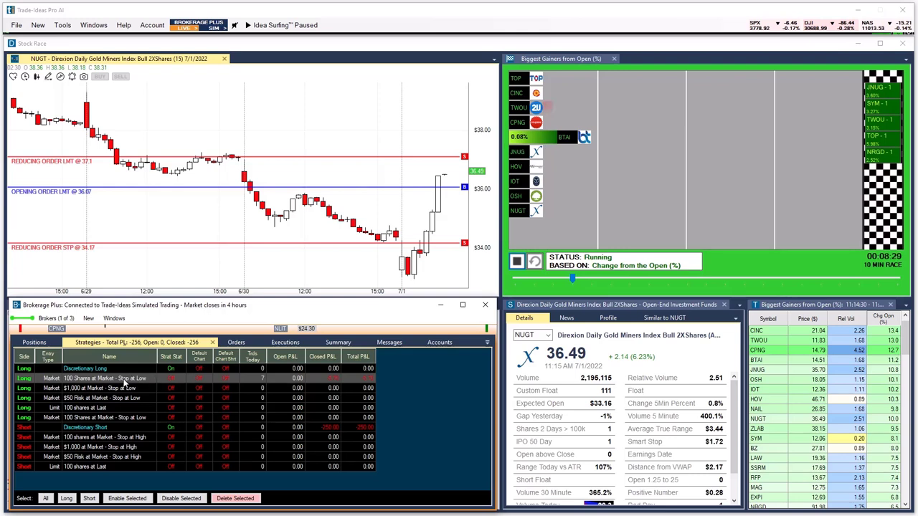
right_click(104, 378)
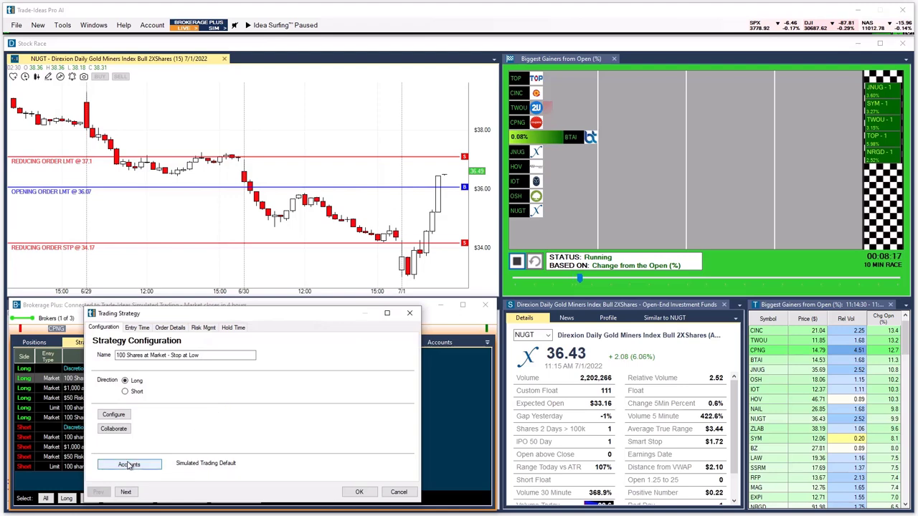
click(129, 465)
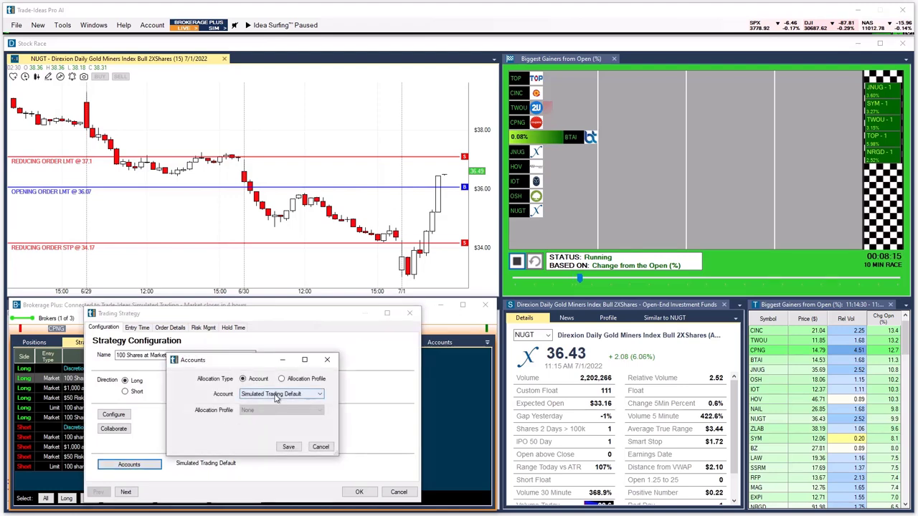
click(319, 394)
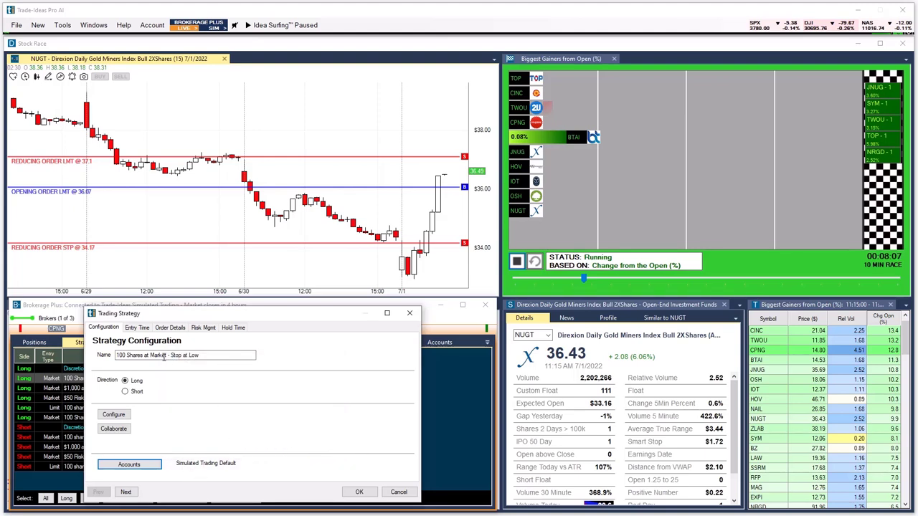
Review the strategy's 9:30 AM–4:00 PM entry window and fixed 100-share market entry sizing.
click(136, 328)
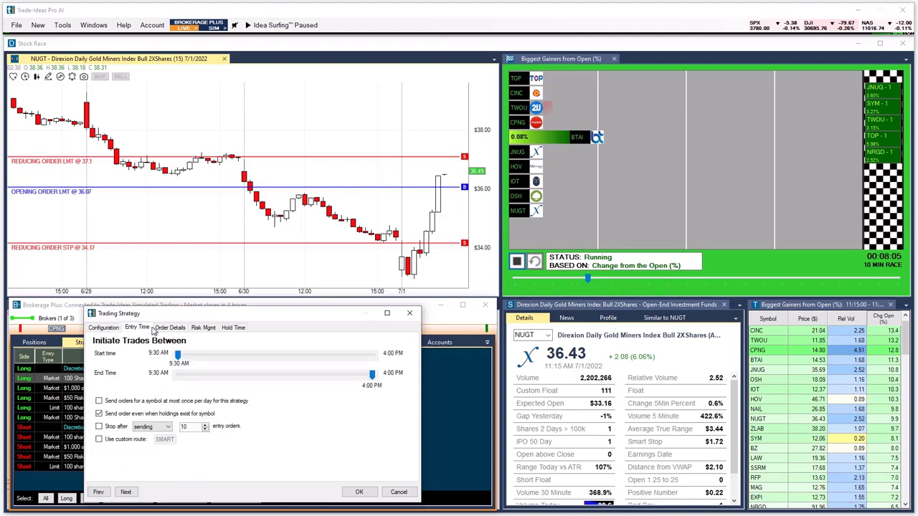
click(170, 328)
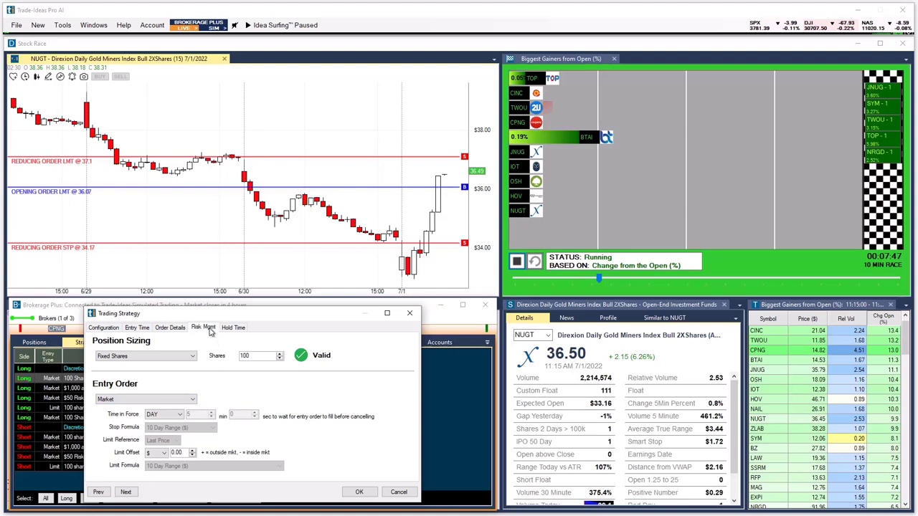
Set the strategy's Risk Mgmt profit target to Dollars with a 1.00 offset and confirm.
click(203, 327)
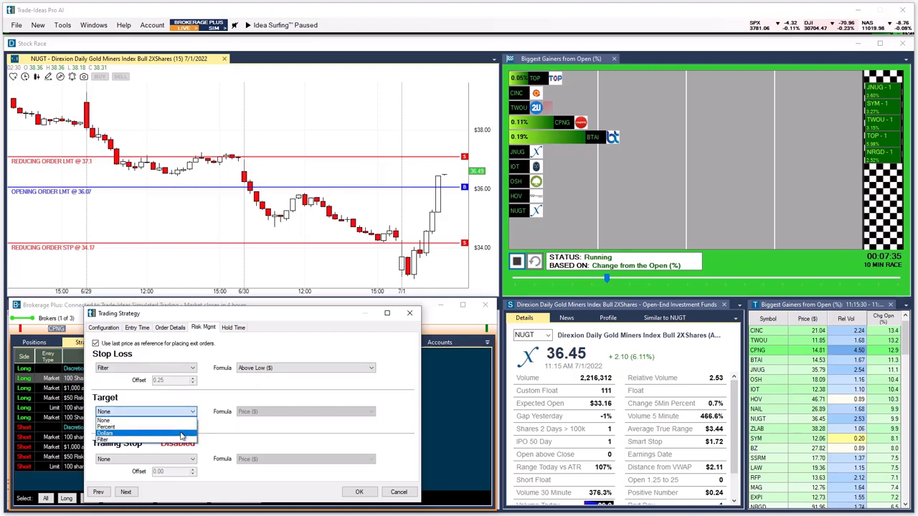
click(106, 433)
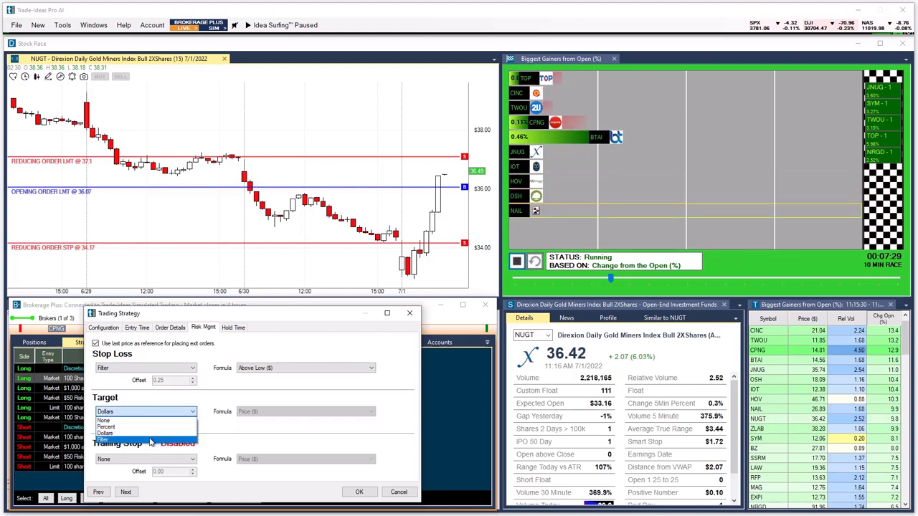
click(106, 433)
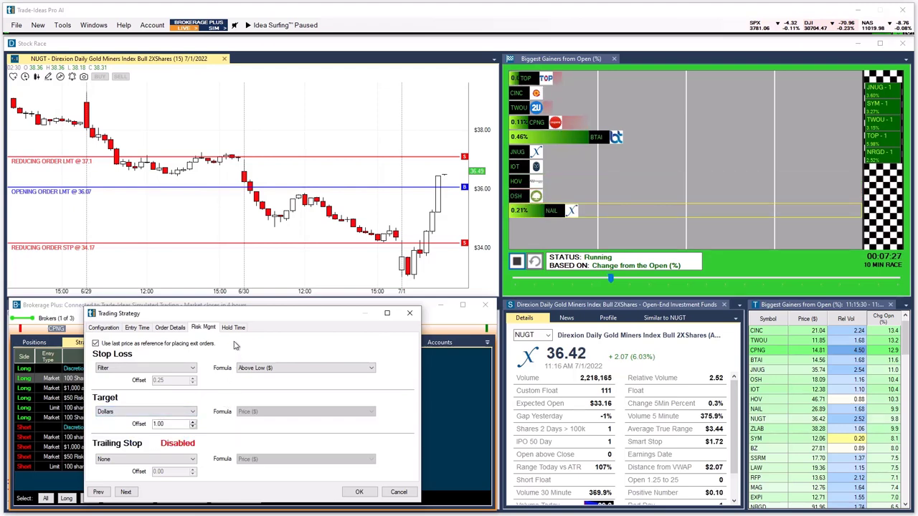
click(233, 327)
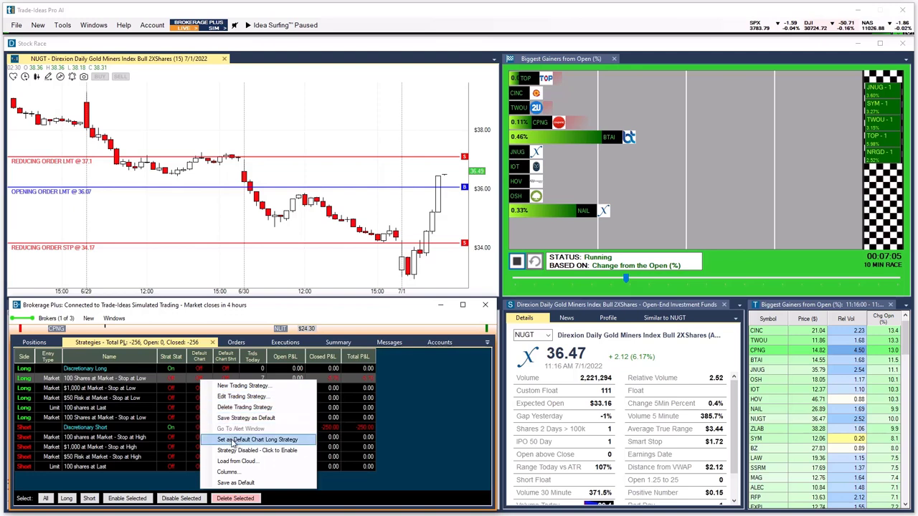
Make 100 Shares at Market - Stop at Low the default chart long strategy.
click(257, 439)
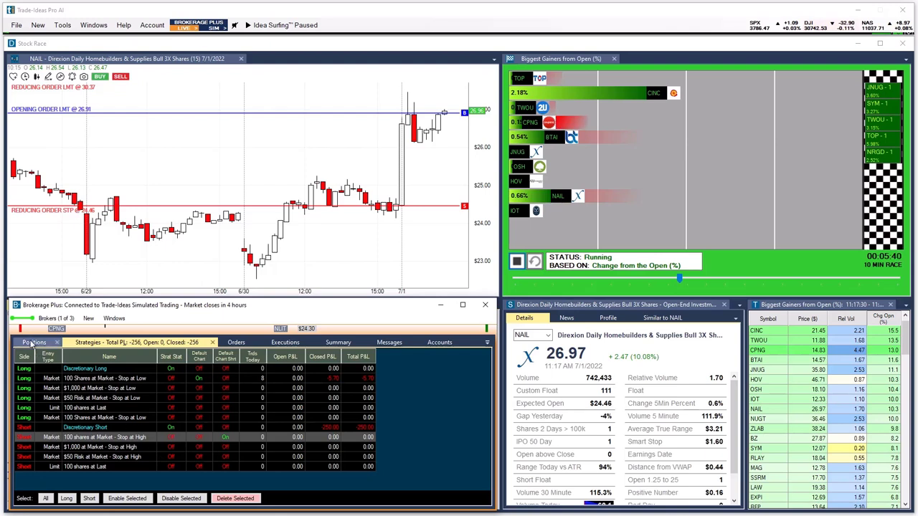
Show the 100-share long NAIL position and prepare a Flatten order to close it.
click(34, 343)
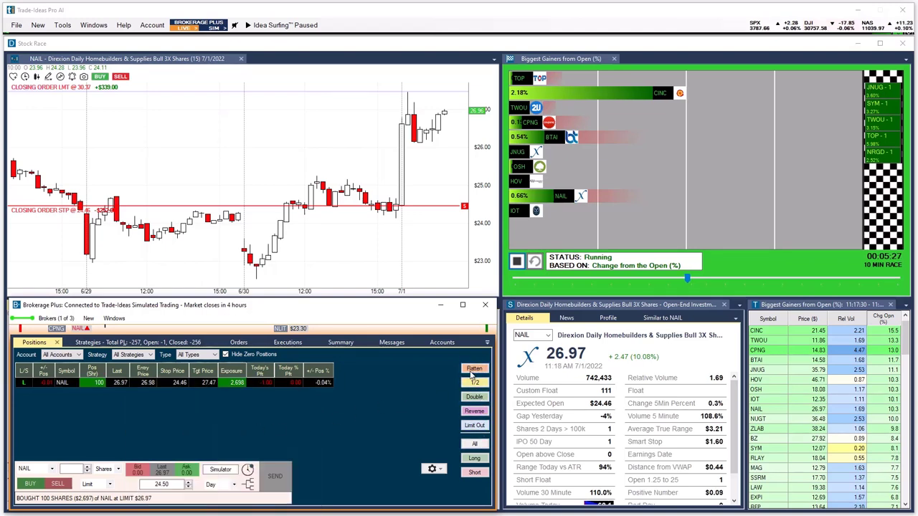
click(474, 368)
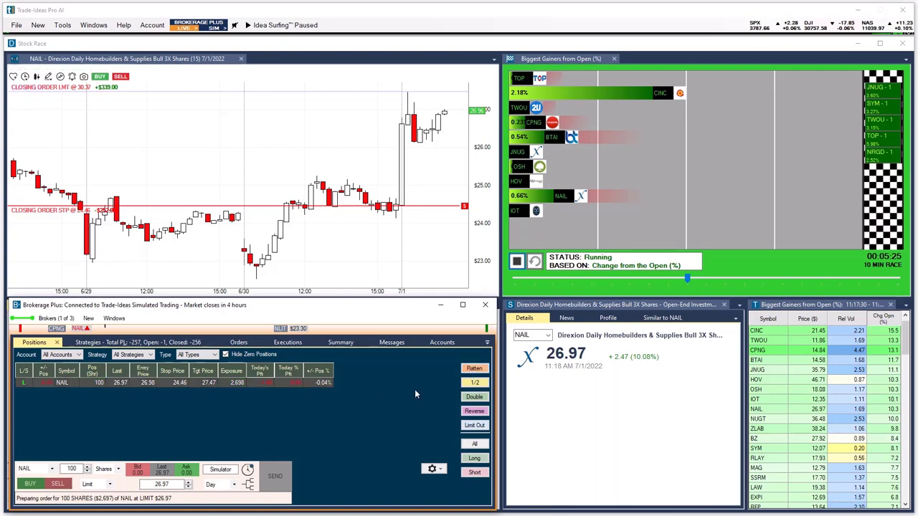